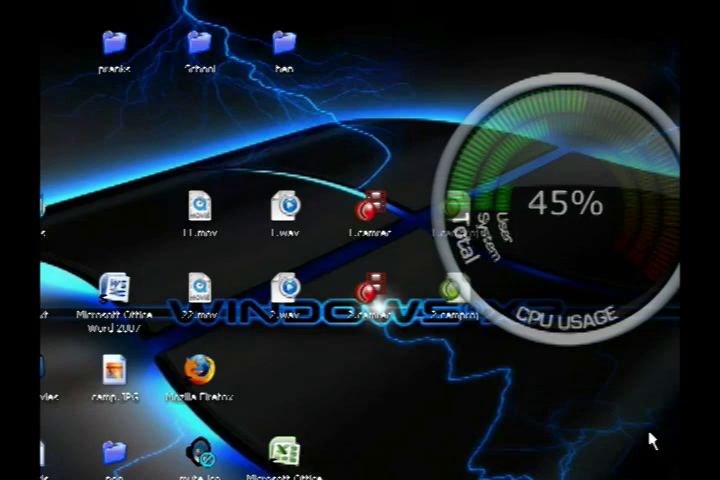
mouse_move(568, 448)
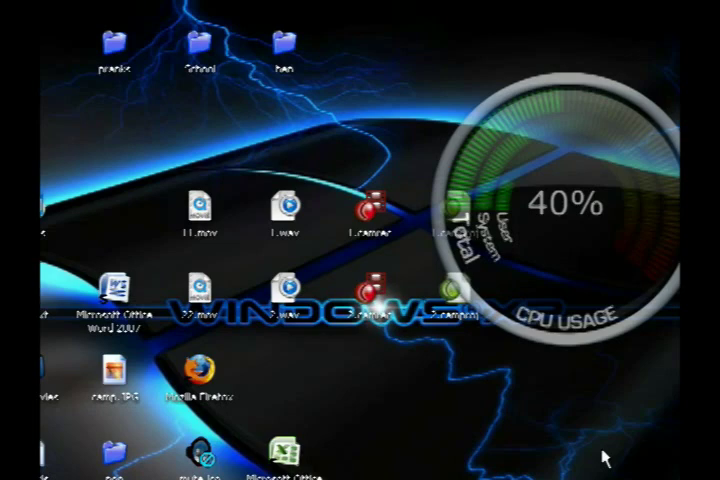
mouse_move(675, 455)
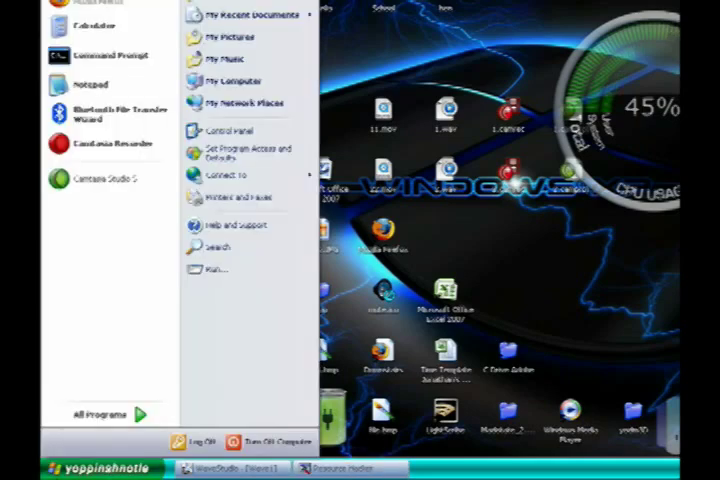
mouse_move(180, 340)
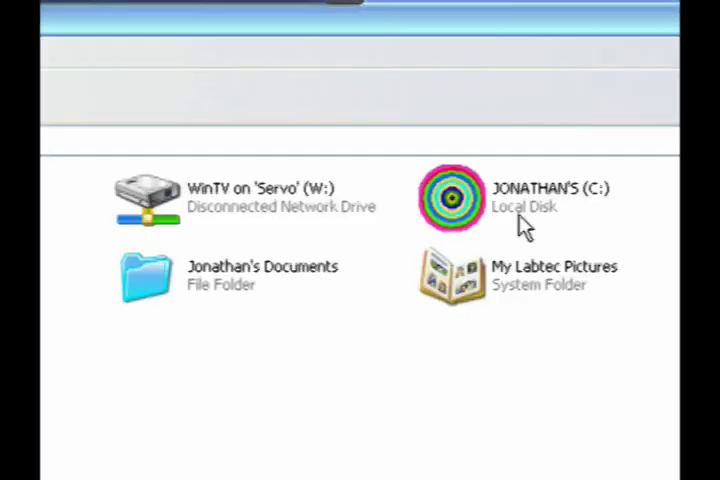
Browse the C: drive into WINDOWS and select explorer1.exe.
double_click(460, 197)
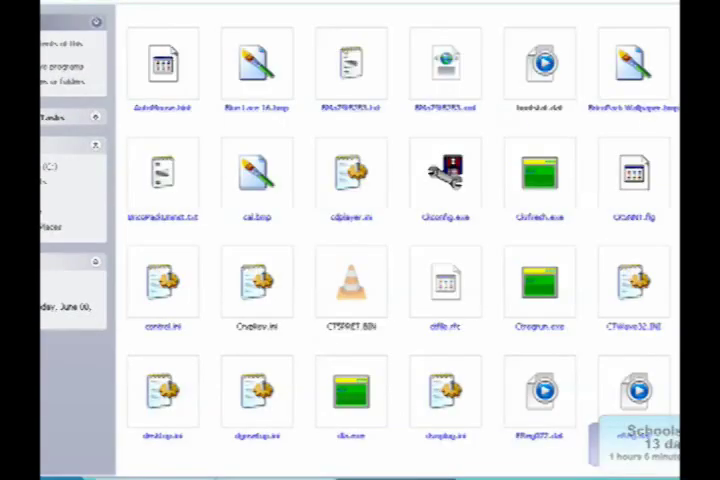
scroll("down", 3)
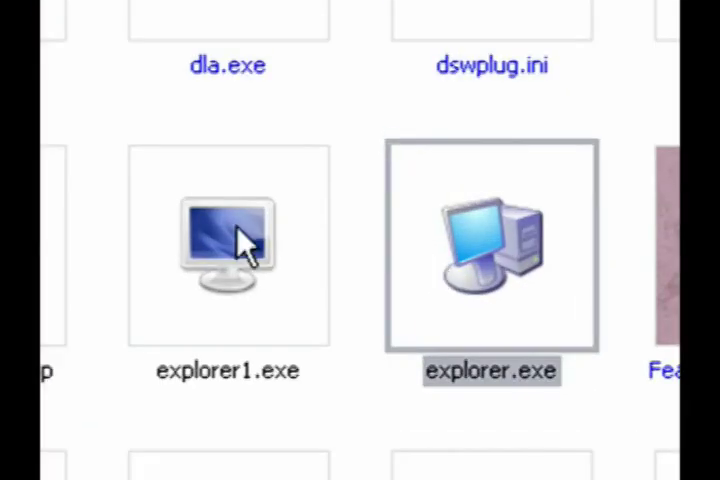
left_click(228, 245)
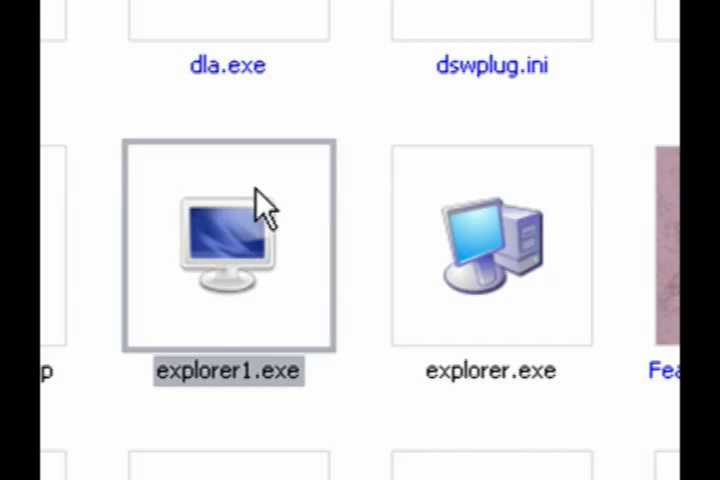
mouse_move(155, 310)
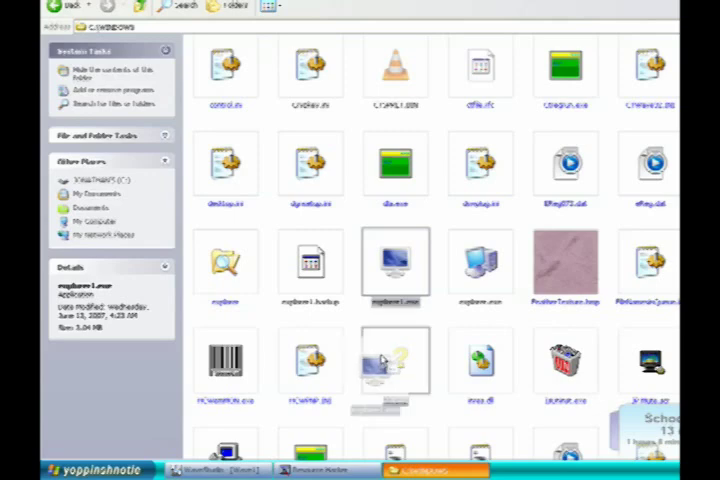
scroll("down", 3)
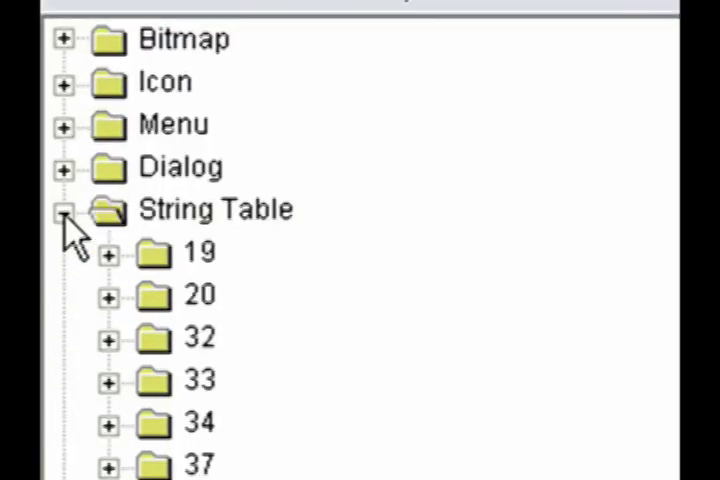
Expand string group 37 and retype entry 578 as 'popsicles rule'.
scroll("down", 3)
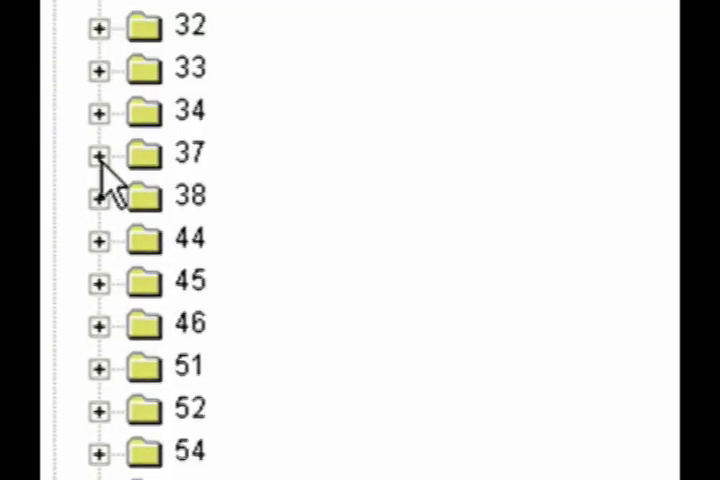
left_click(98, 155)
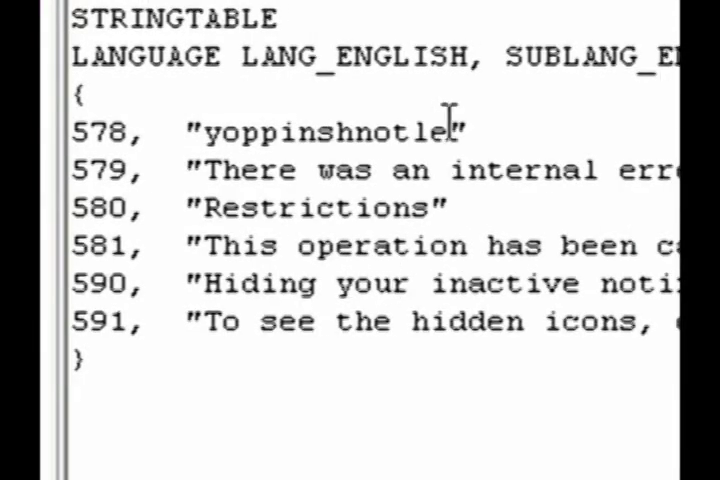
double_click(330, 130)
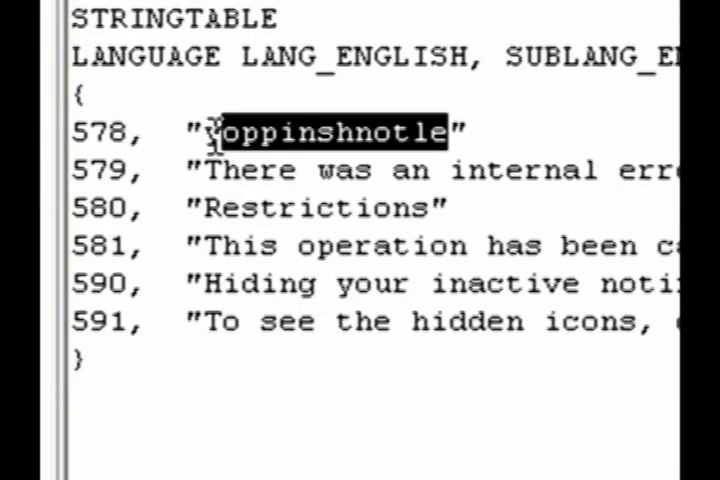
key("Delete")
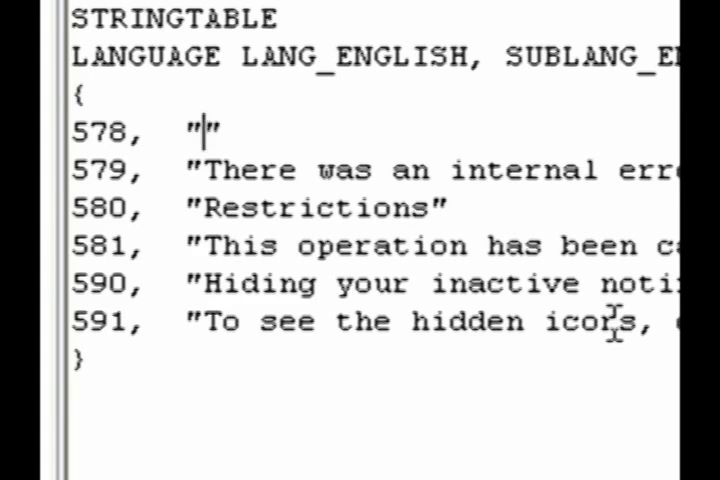
type("popsicles")
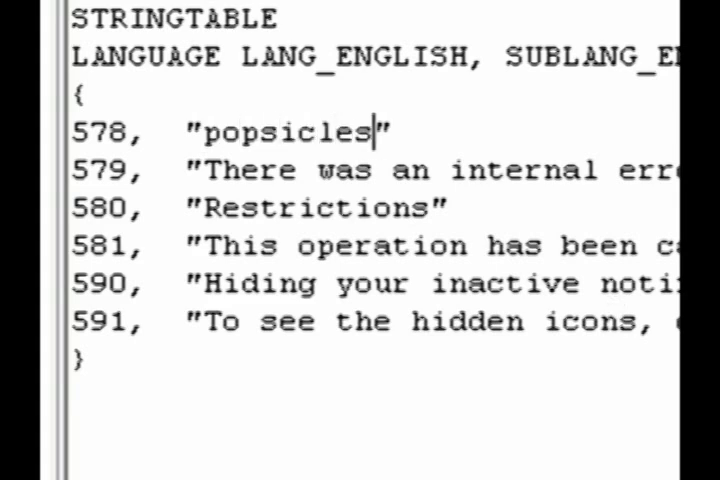
type("rulk")
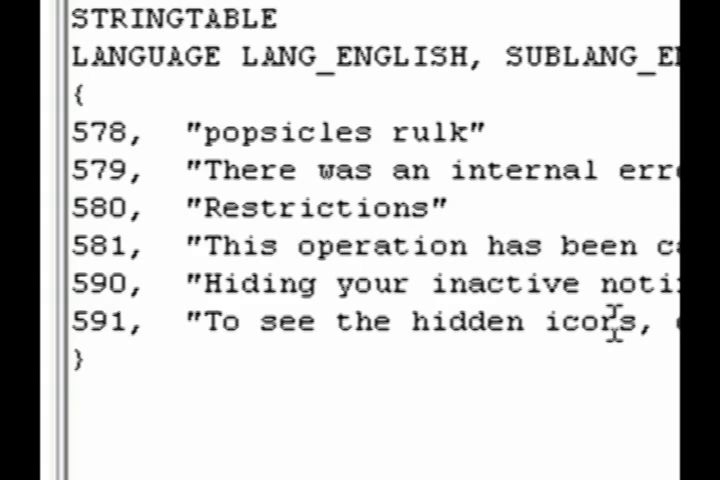
key("Backspace")
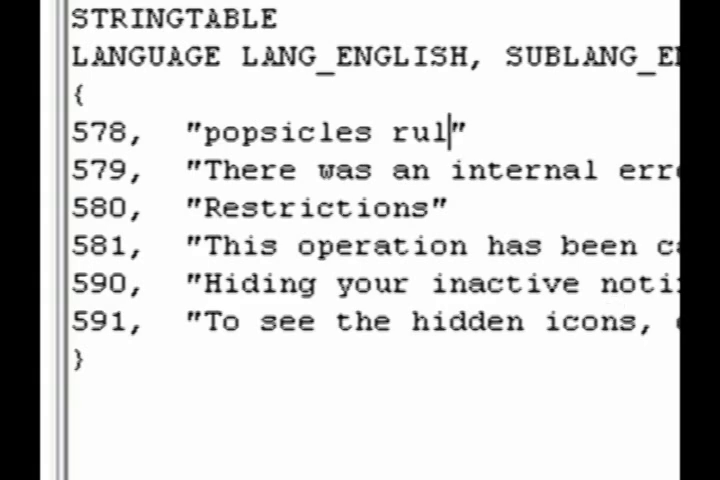
type("e")
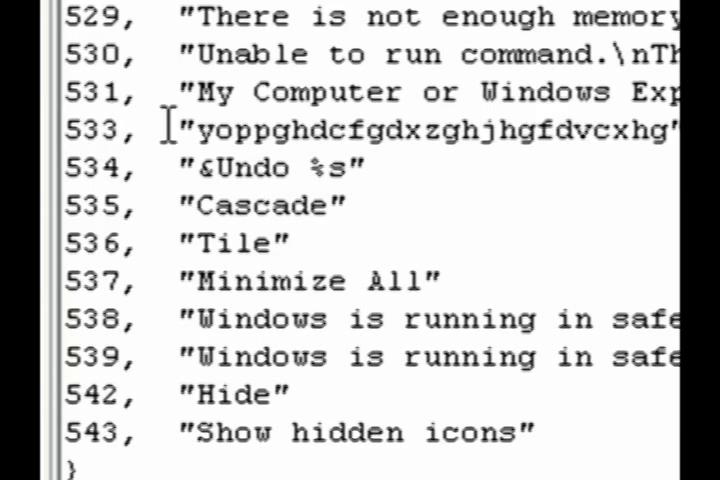
Replace string 533 with 'popsicles dont rule' and compile the script.
double_click(220, 130)
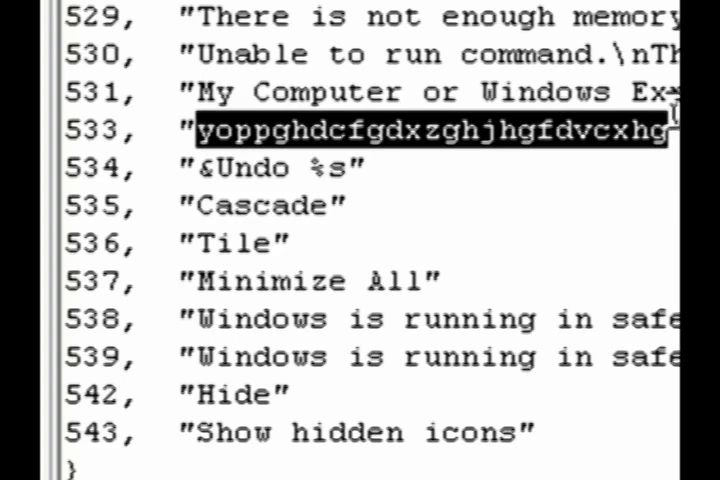
key("Delete")
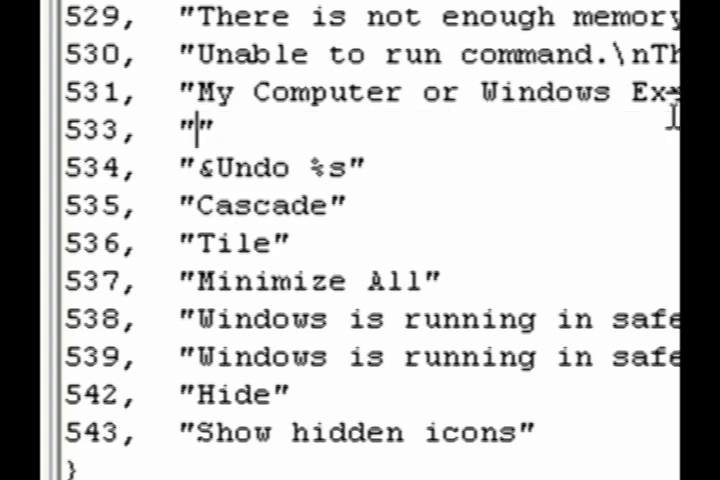
type("po")
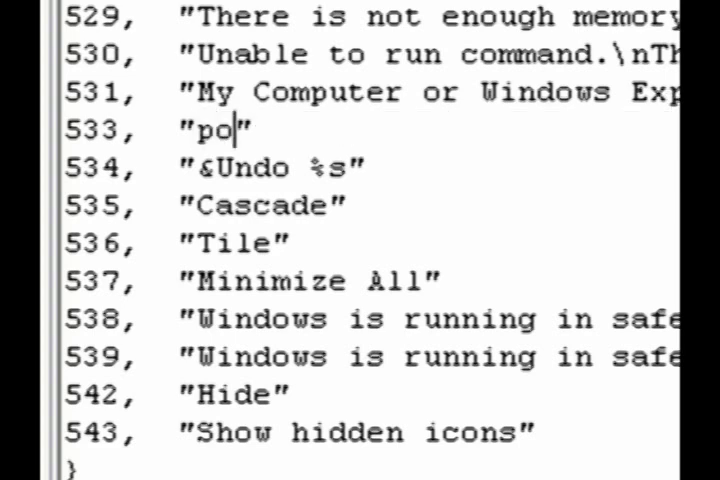
type("psic")
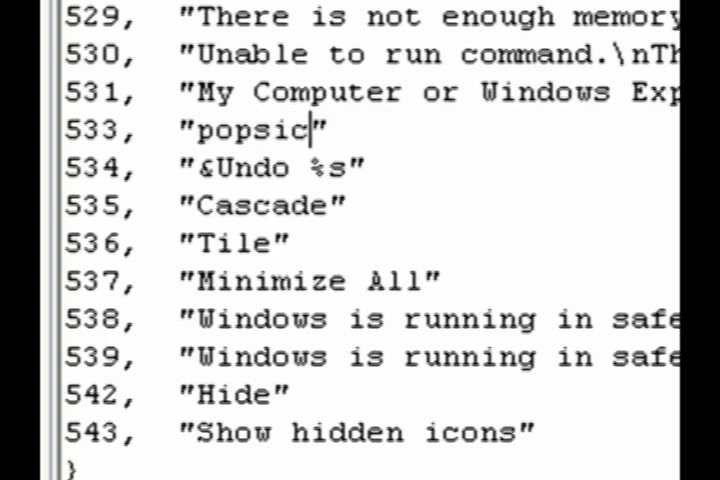
type("les do")
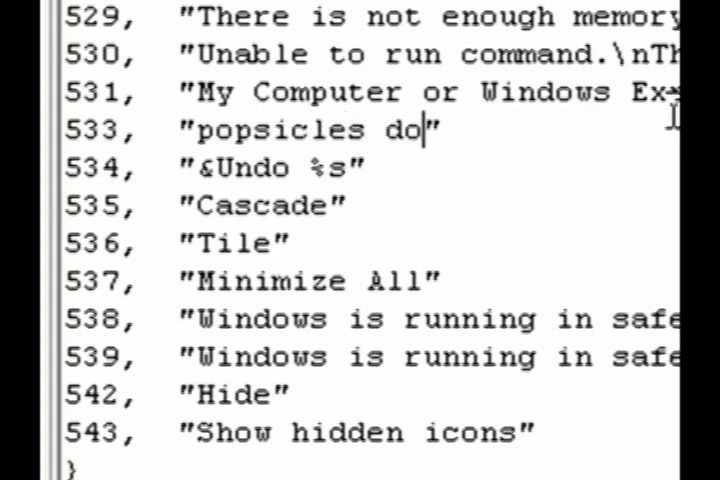
type("nt rule")
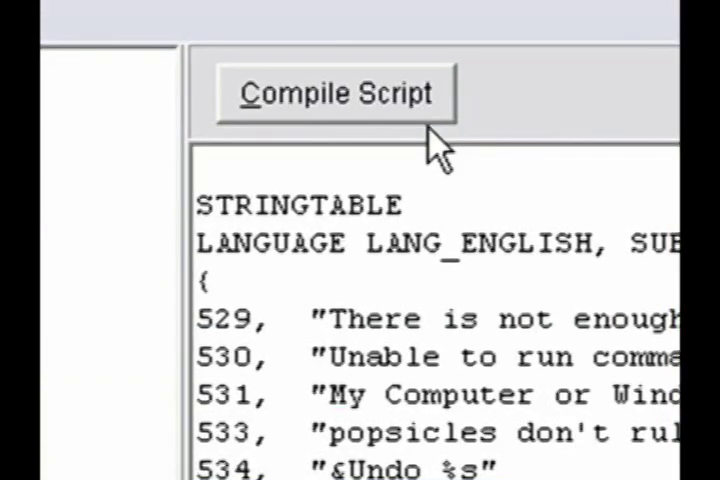
left_click(335, 92)
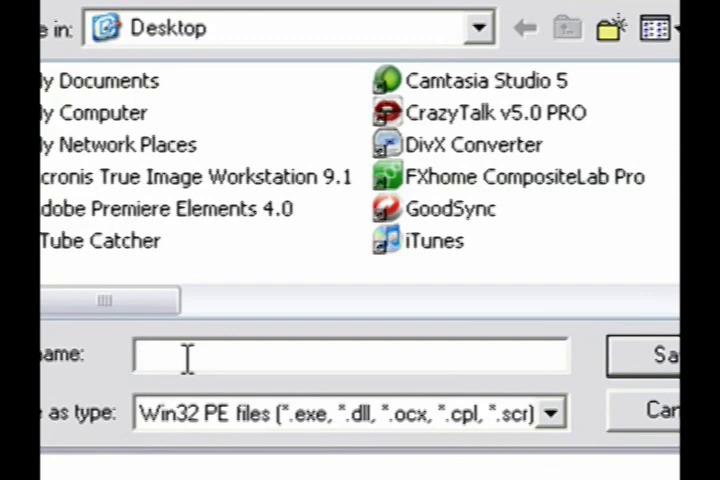
Enter 'explo.exe' as the file name in the Save As dialog.
type("explorer")
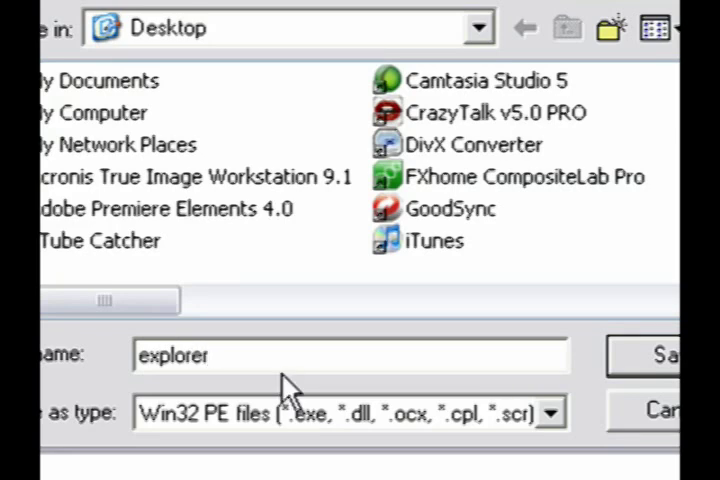
type(".")
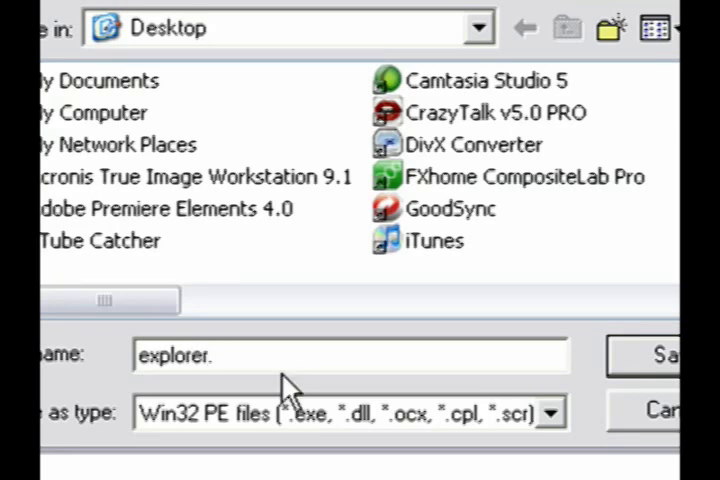
type("exe")
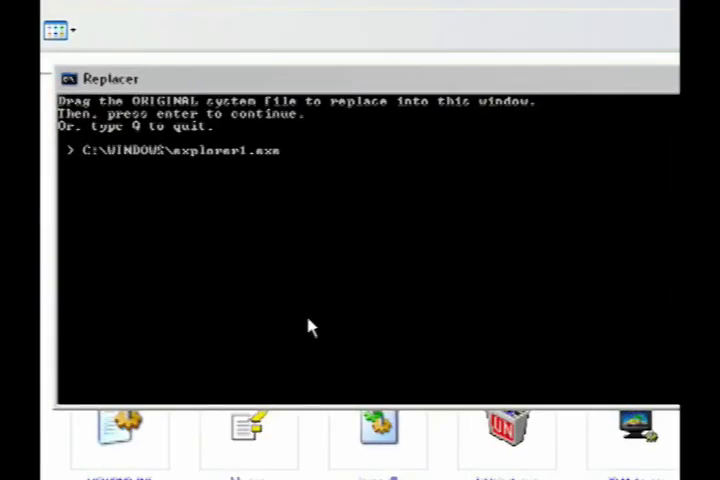
Confirm C:\WINDOWS\explorer1.exe as the original and accept the Desktop replacement with 'y'.
key("enter")
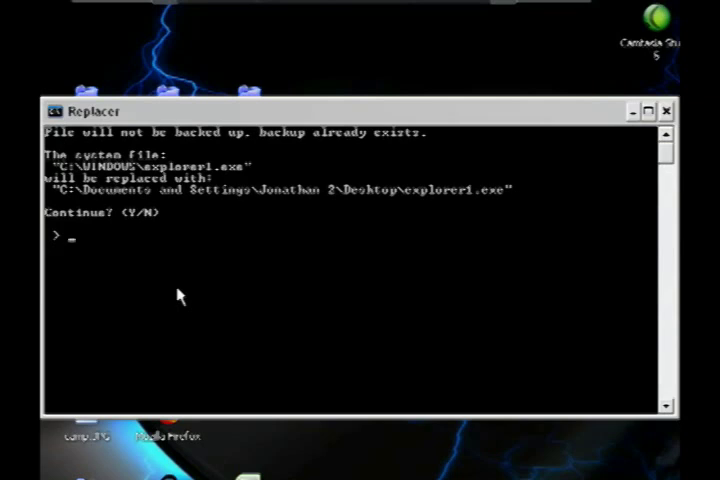
type("y")
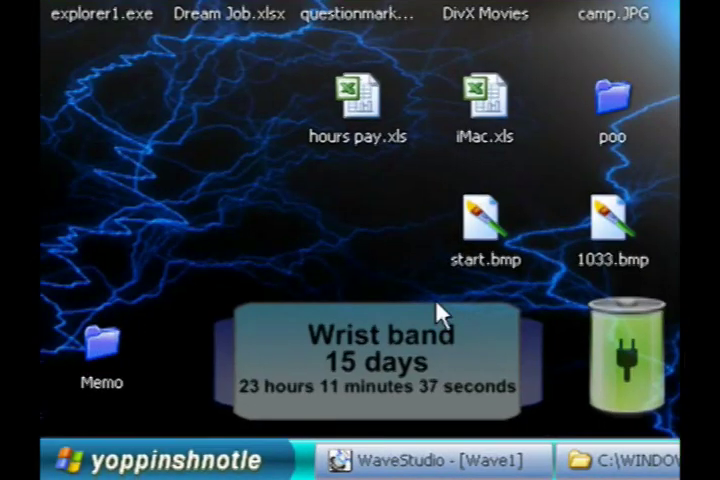
left_click(80, 460)
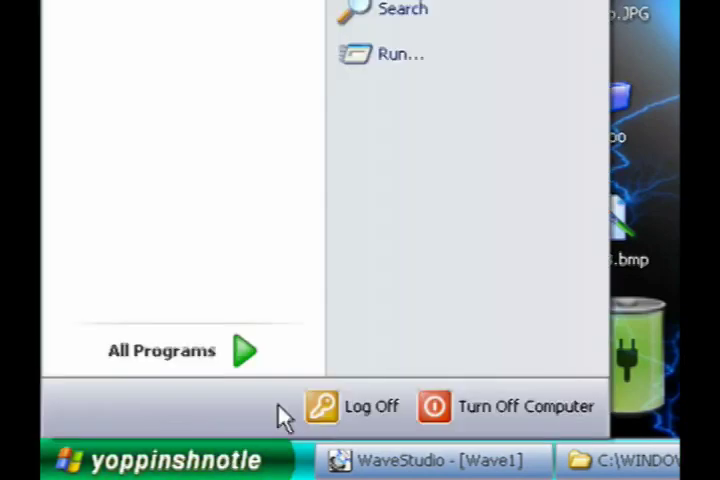
left_click(354, 406)
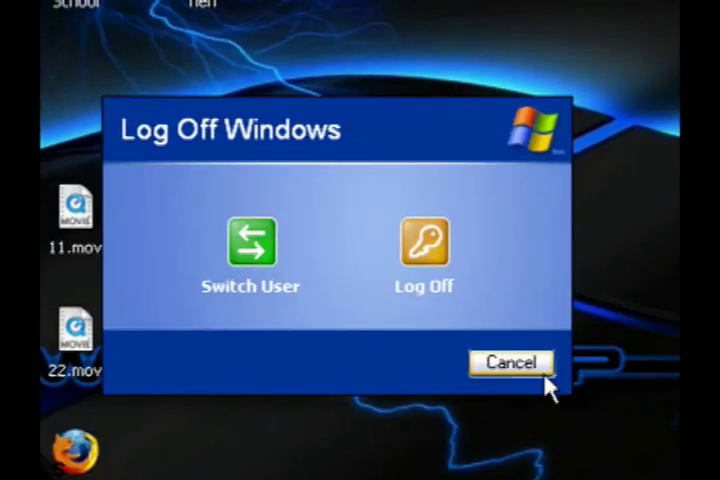
left_click(510, 363)
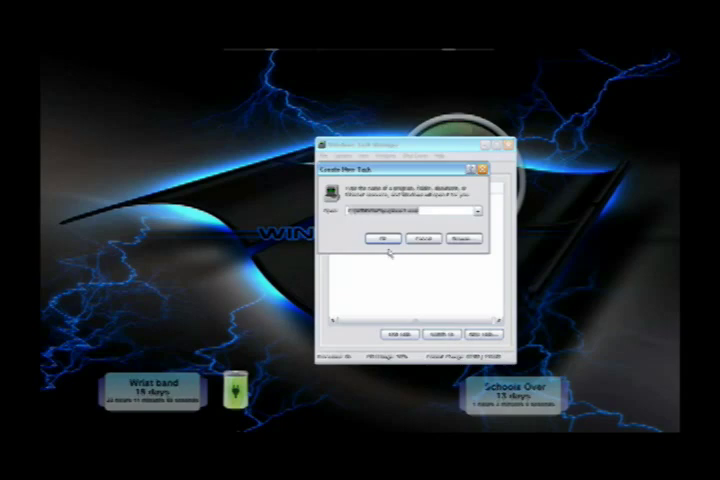
Launch explorer as a new task to restore the desktop shell.
left_click(382, 239)
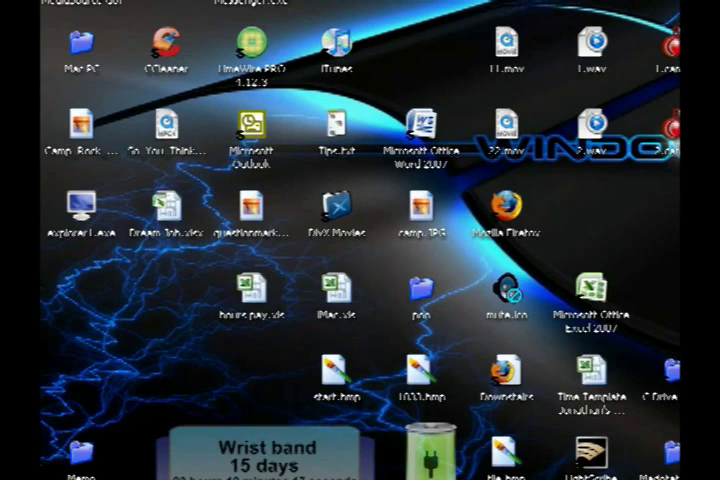
mouse_move(243, 387)
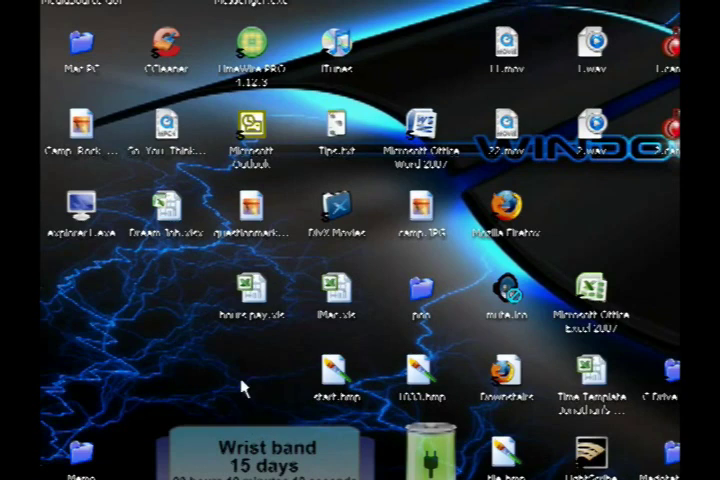